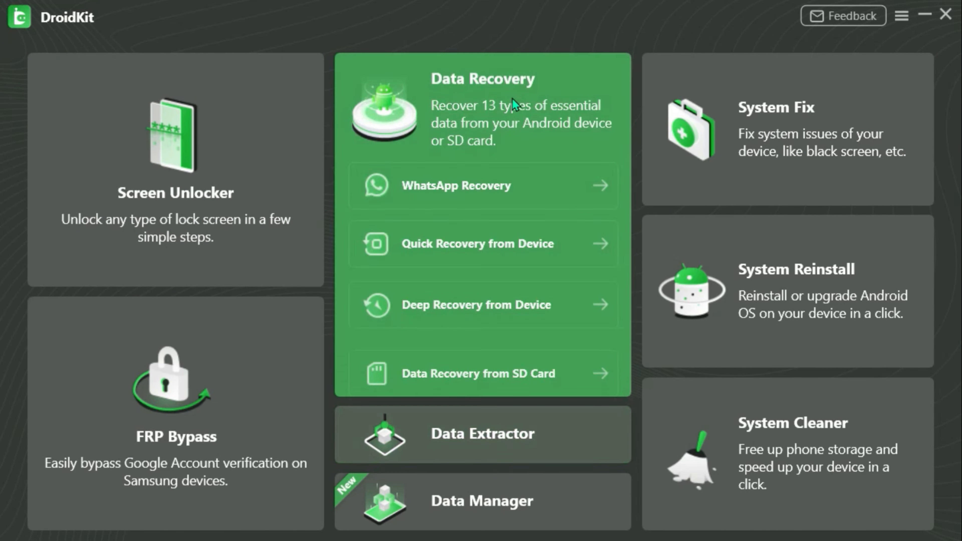
Start Deep Recovery from Device with all 13 data types left checked.
left_click(475, 306)
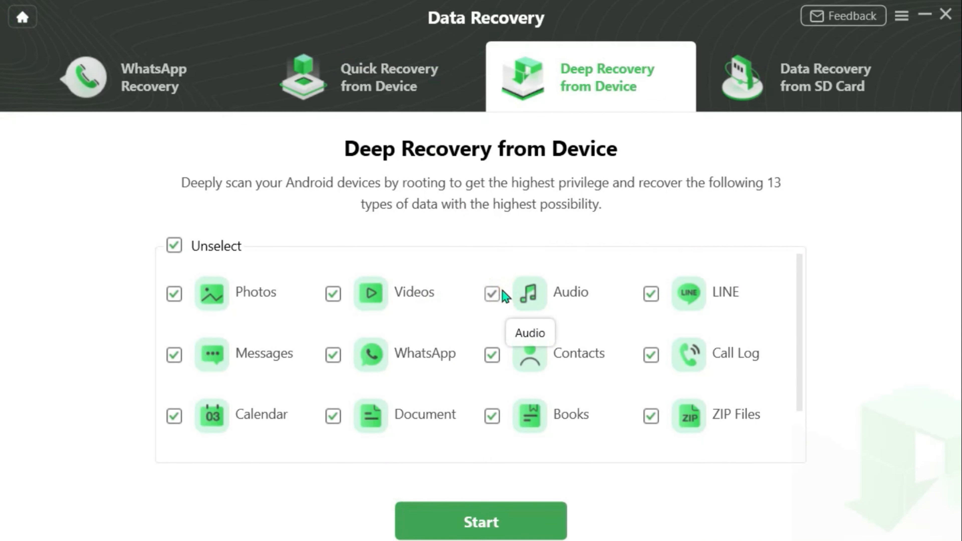
mouse_move(505, 335)
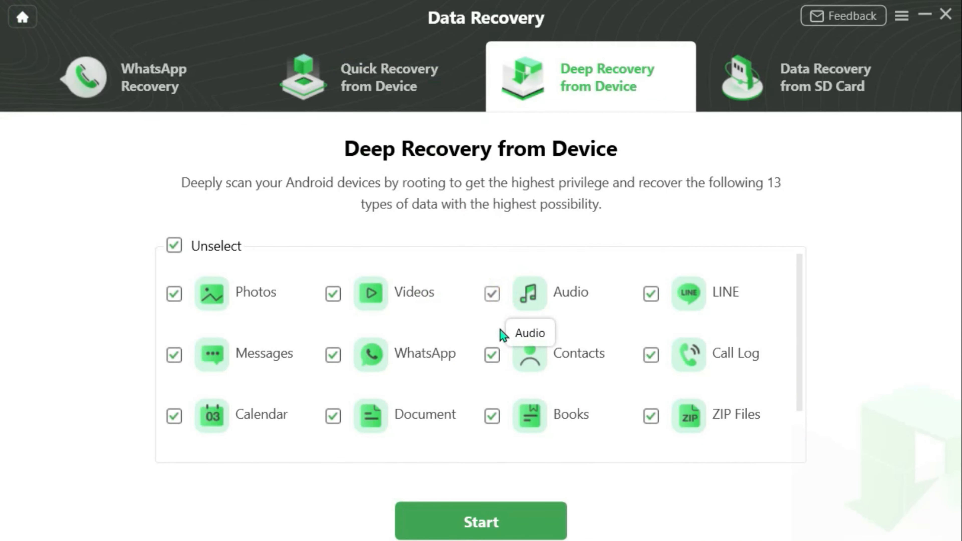
left_click(480, 522)
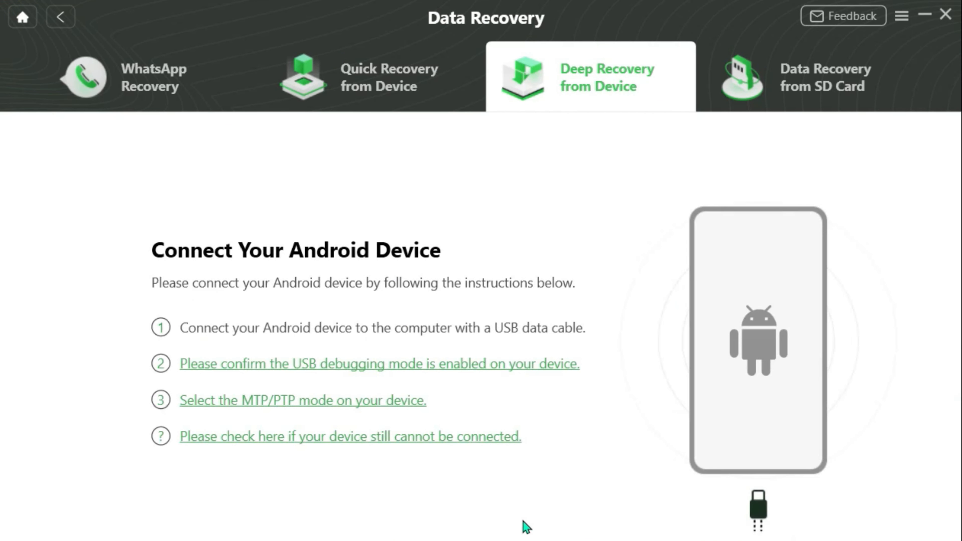
mouse_move(461, 343)
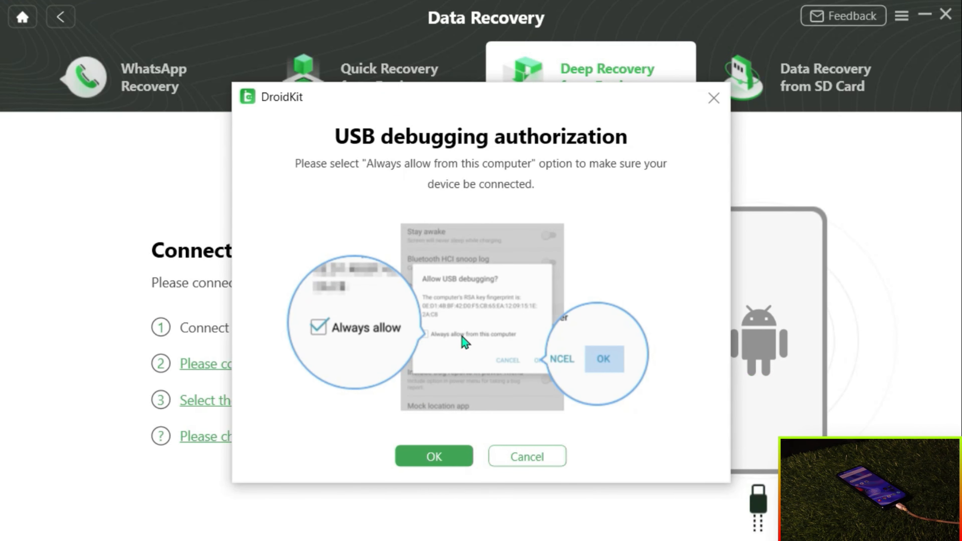
Confirm the USB debugging authorization so the motorola one 5G UW connects.
left_click(434, 456)
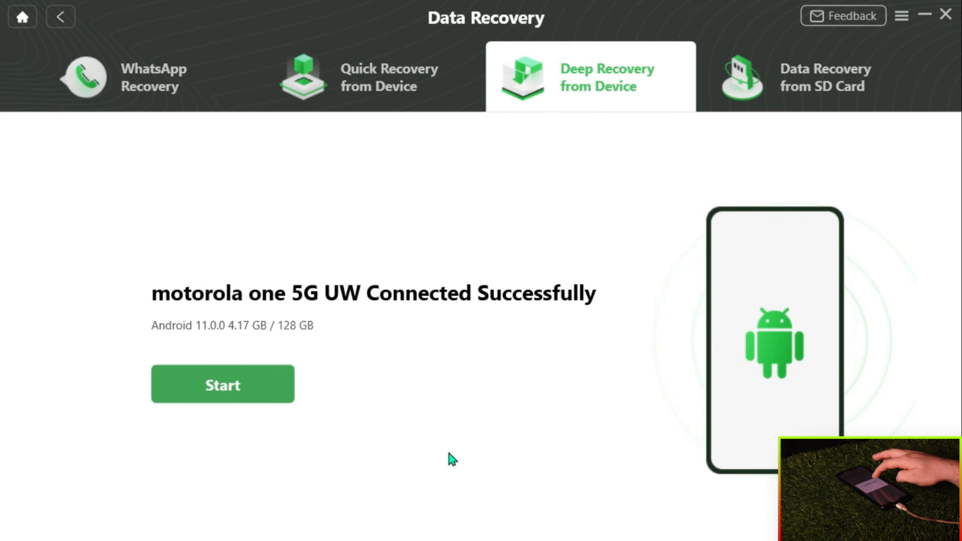
Start the deep scan of the connected motorola phone, triggering its root status check.
left_click(223, 386)
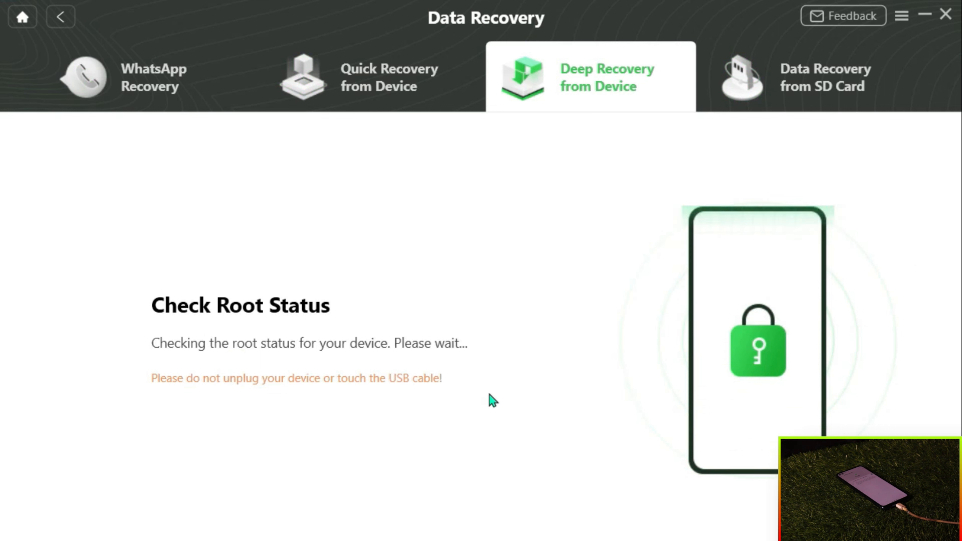
mouse_move(510, 370)
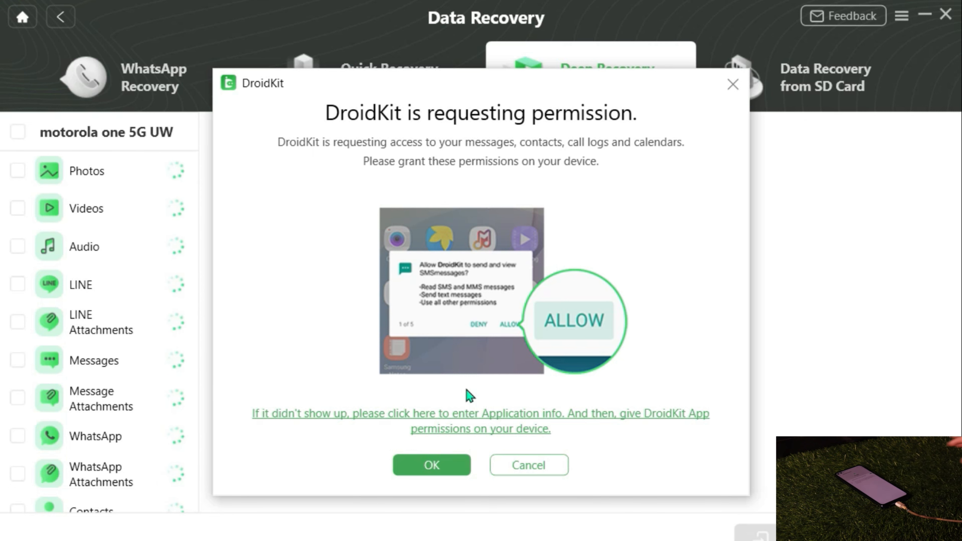
Accept the phone permission and save the 47 selected items to the PC's Documents folder.
left_click(432, 465)
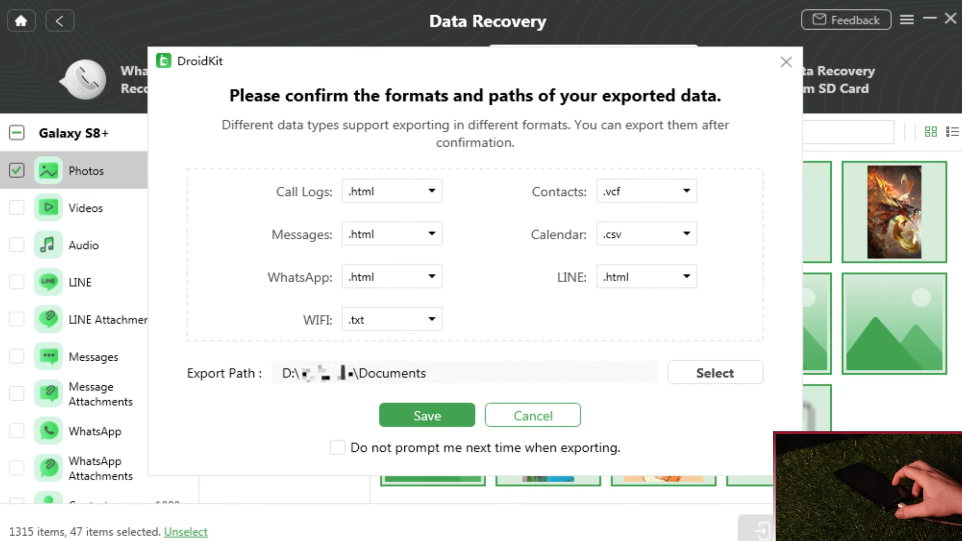
left_click(427, 415)
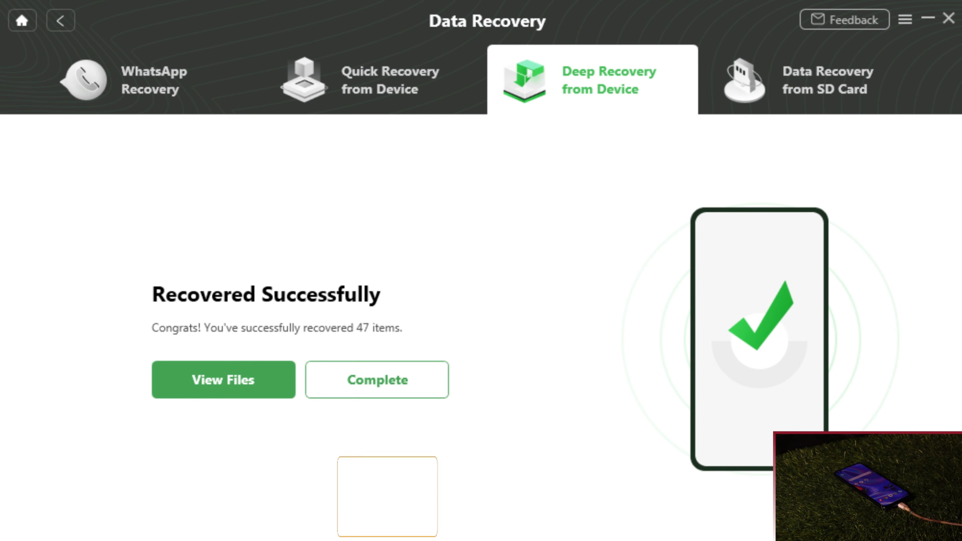